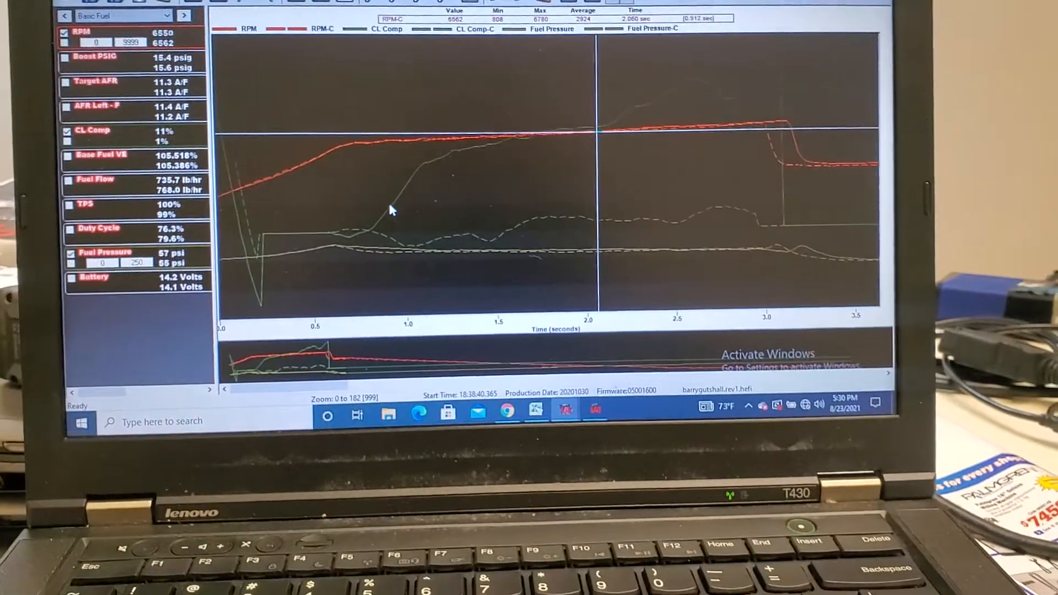
Switch from the overlaid logs to the Fuel Flow Multiplier vs Fuel Pressure table
left_click(81, 6)
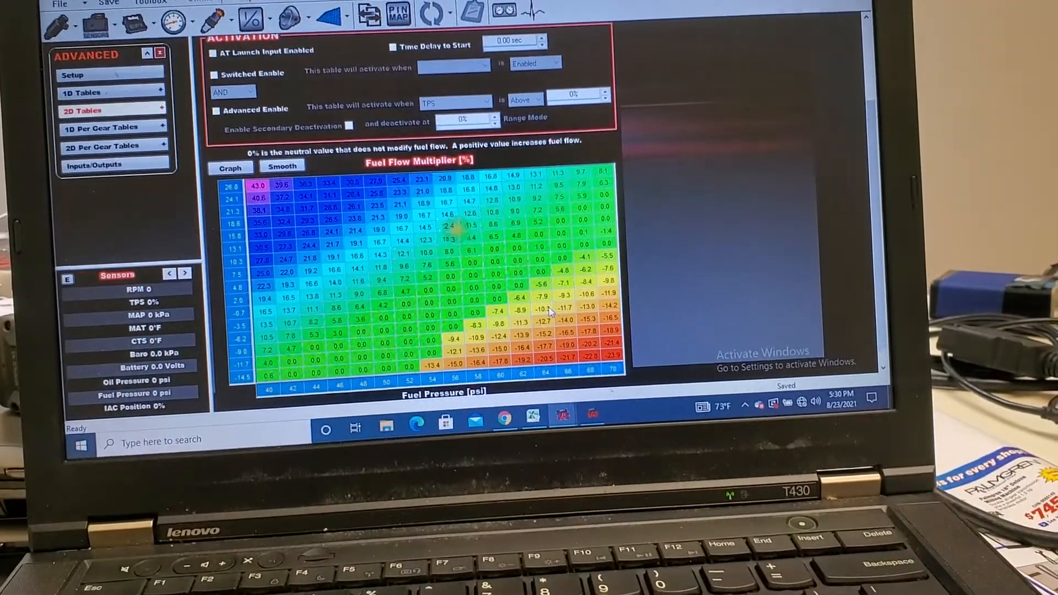
right_click(567, 416)
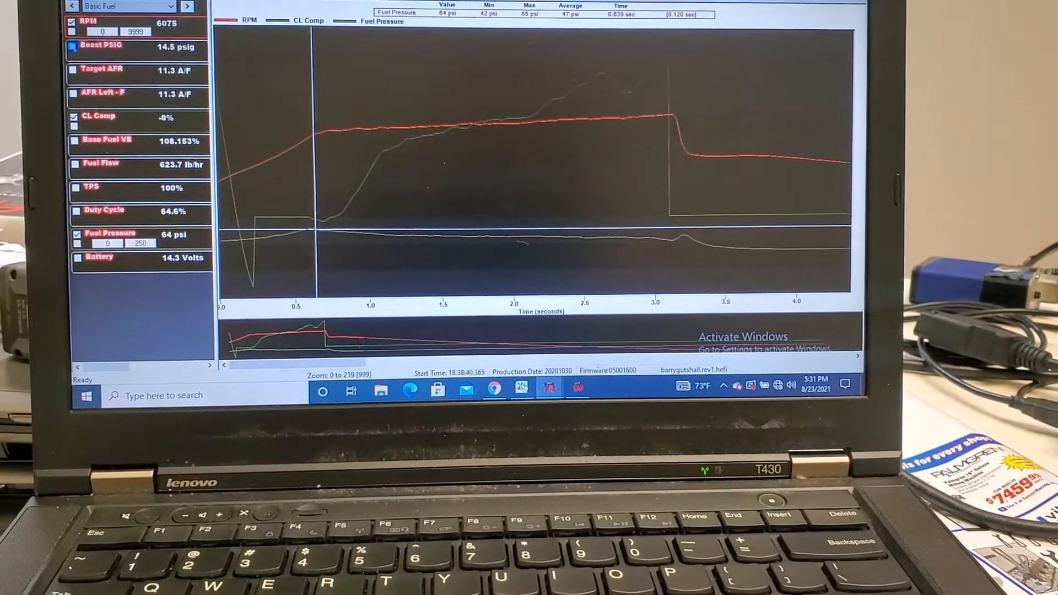
Add the Boost PSIG trace to the uncompensated dyno log graph
left_click(77, 47)
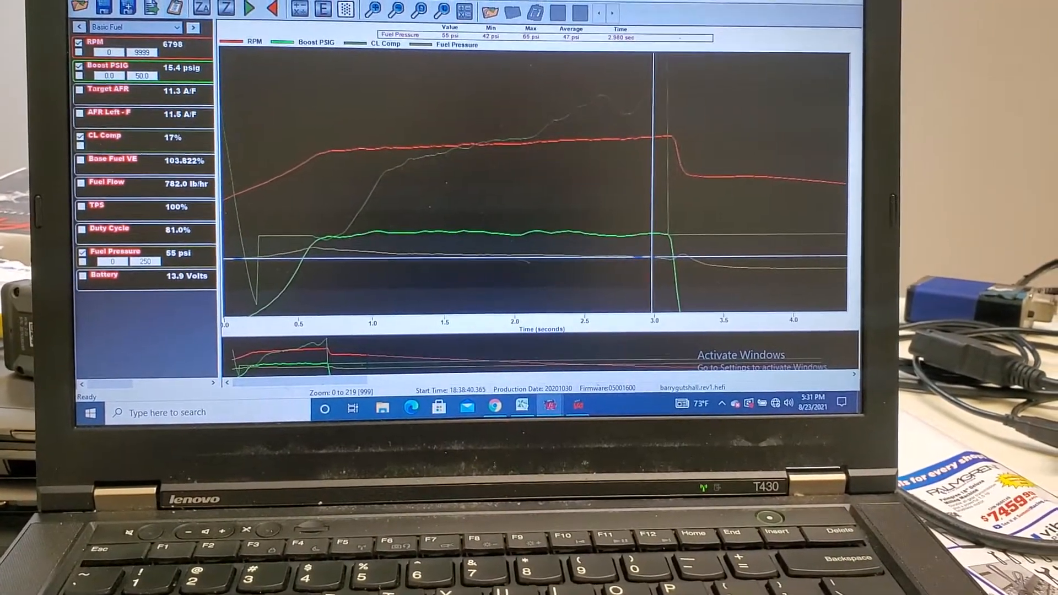
left_click(79, 7)
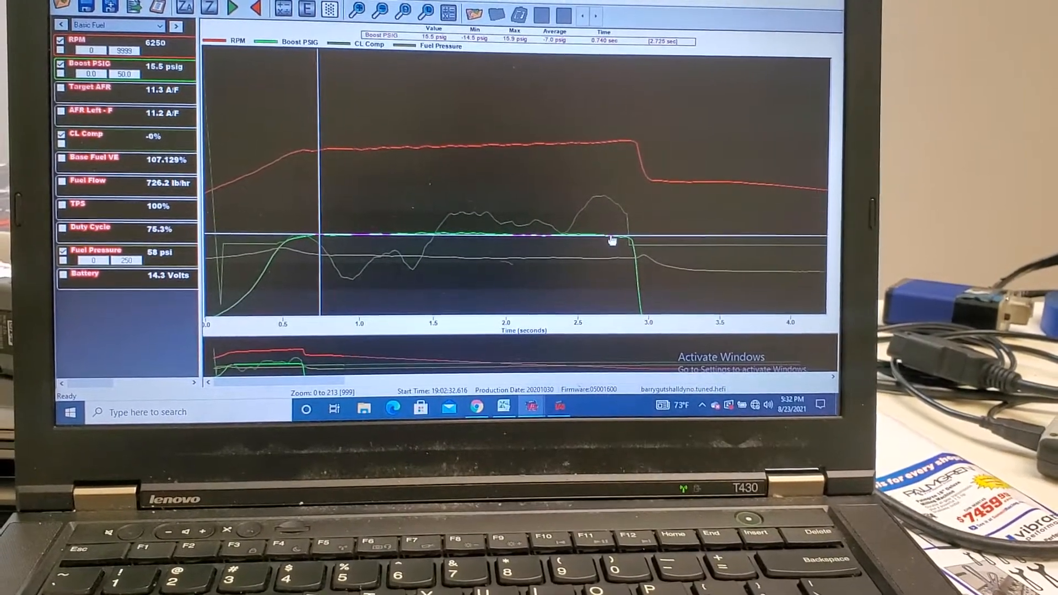
Place the time marker late in the pull on the tuned dyno log
left_click(550, 237)
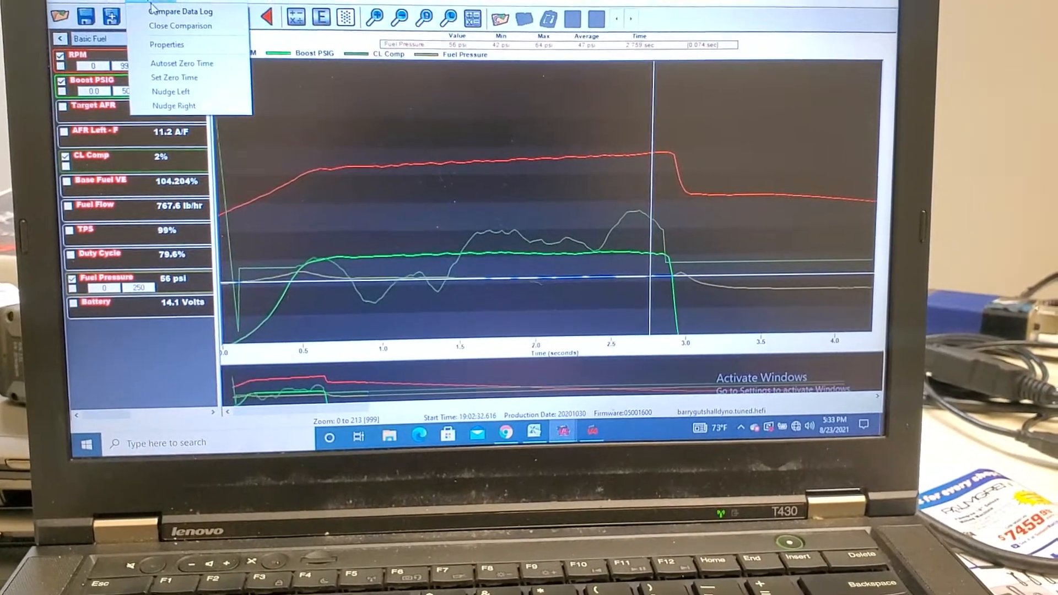
Overlay the barrypressurecomp log on the tuned dyno log via Compare Data Log
left_click(180, 11)
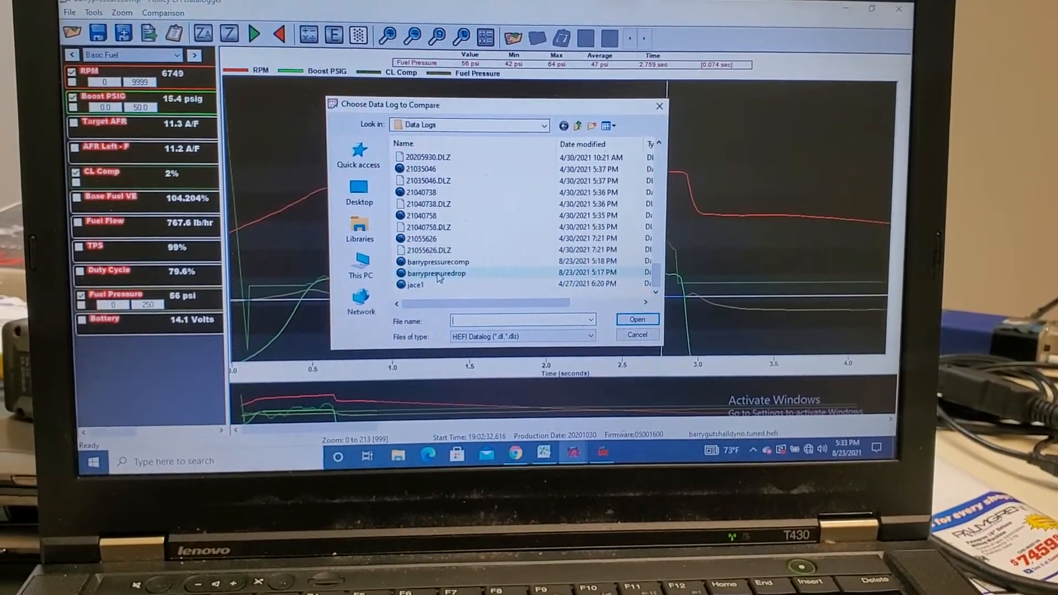
left_click(635, 319)
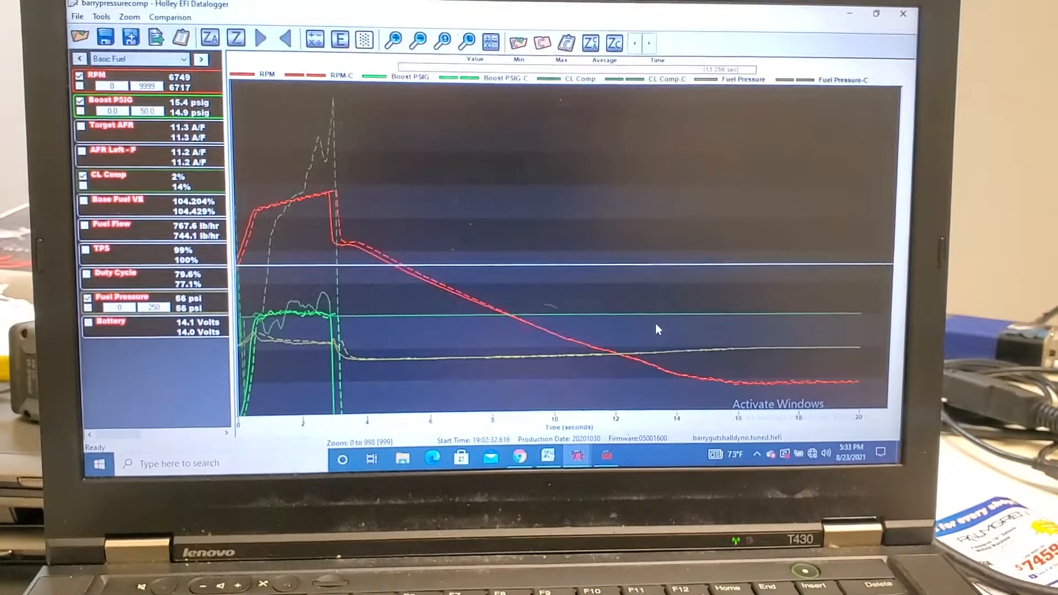